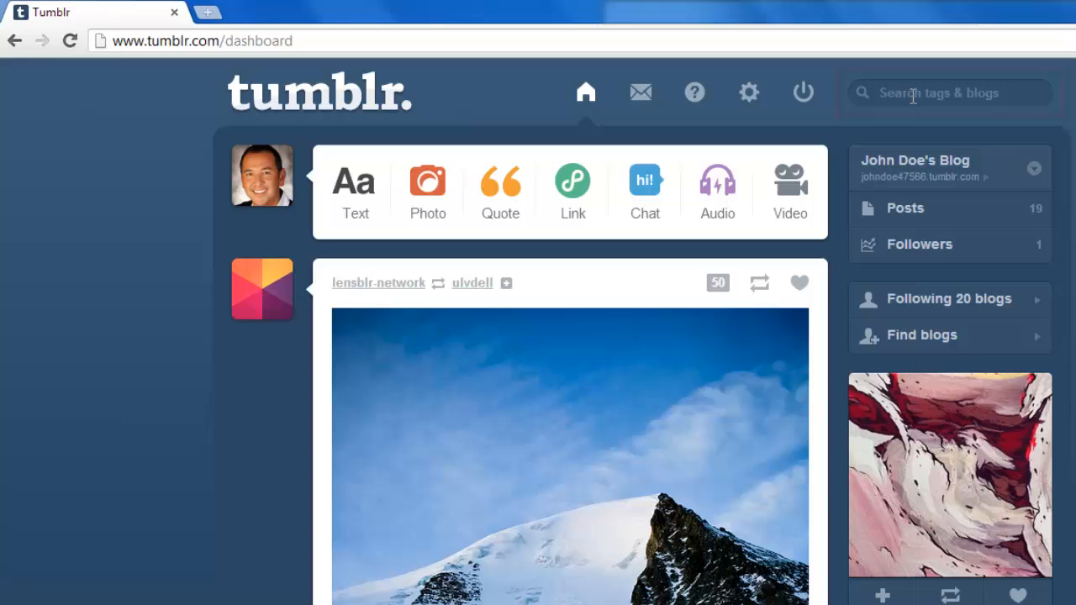
# - Search Tumblr tags and blogs for 'Photograp' to surface #Photography suggestions
pyautogui.write('Photography')
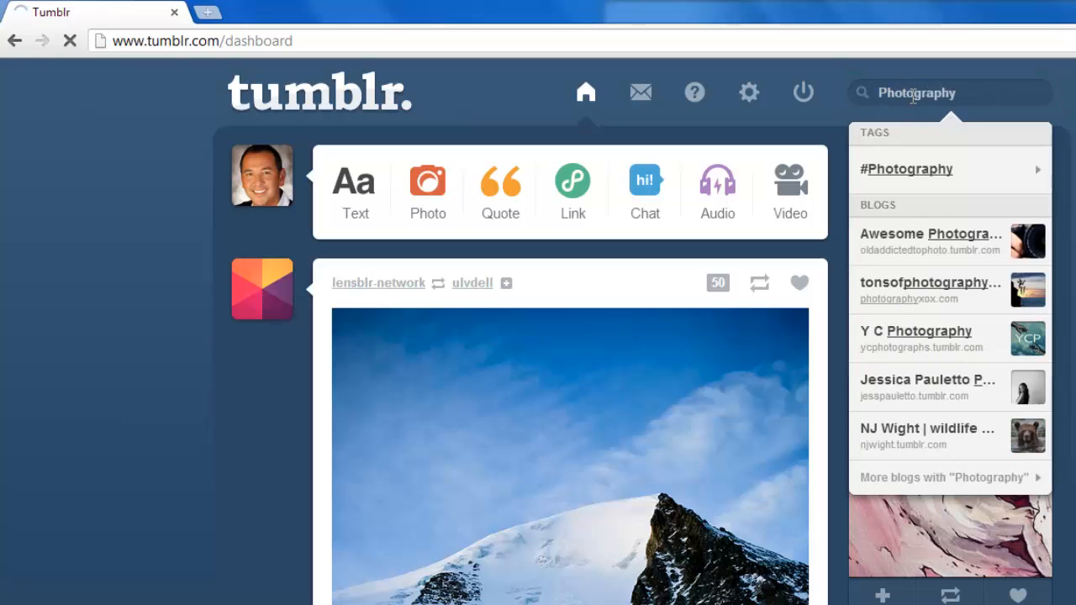
# - Show posts tagged #Photography, then move to its related fashion tag results
pyautogui.click(910, 168)
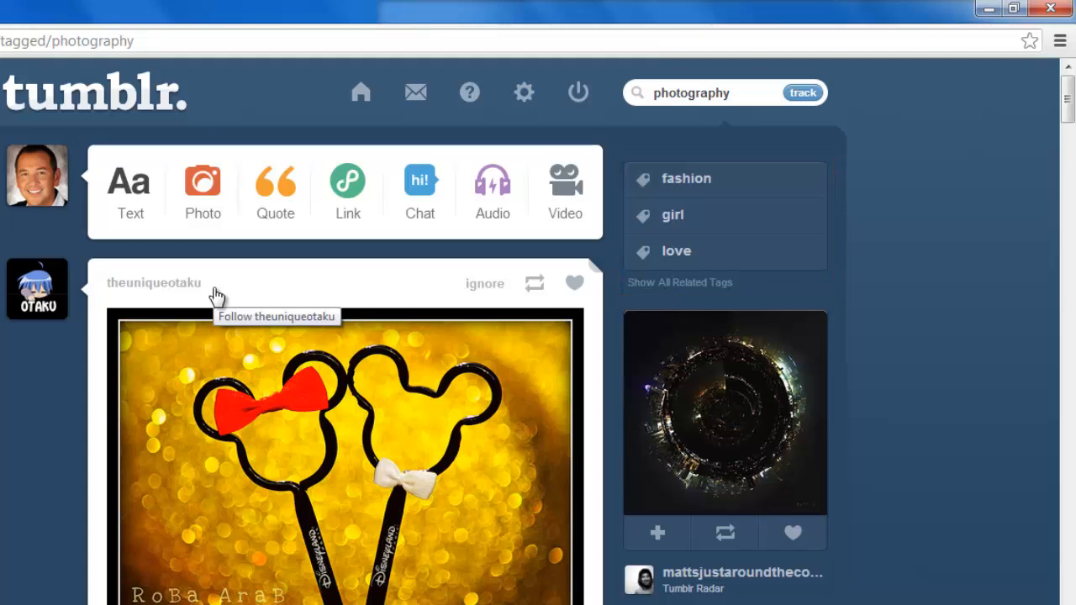
pyautogui.moveTo(665, 212)
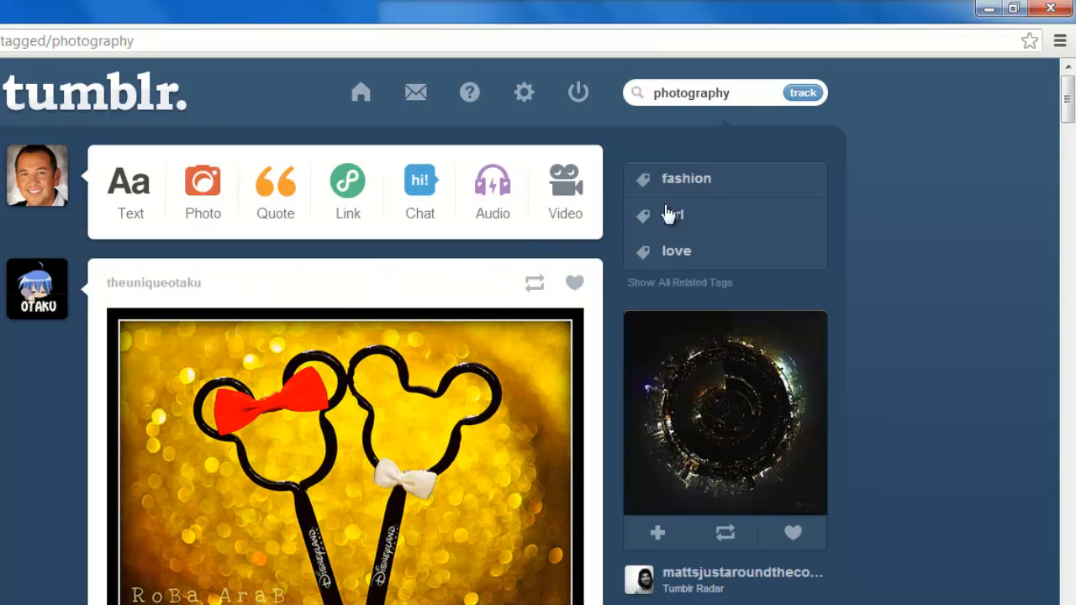
pyautogui.click(686, 178)
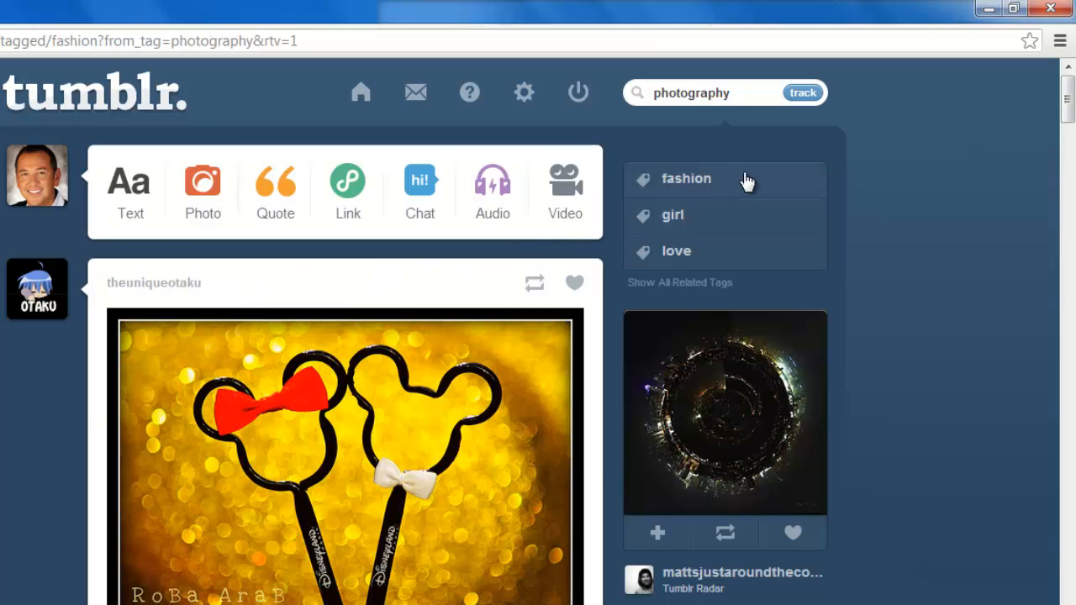
pyautogui.click(686, 178)
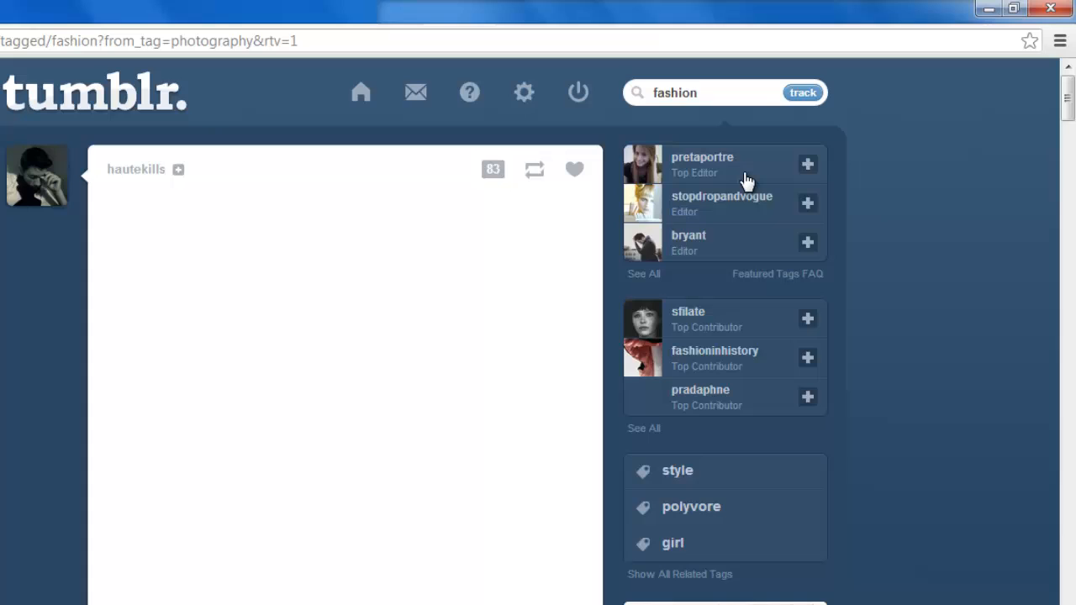